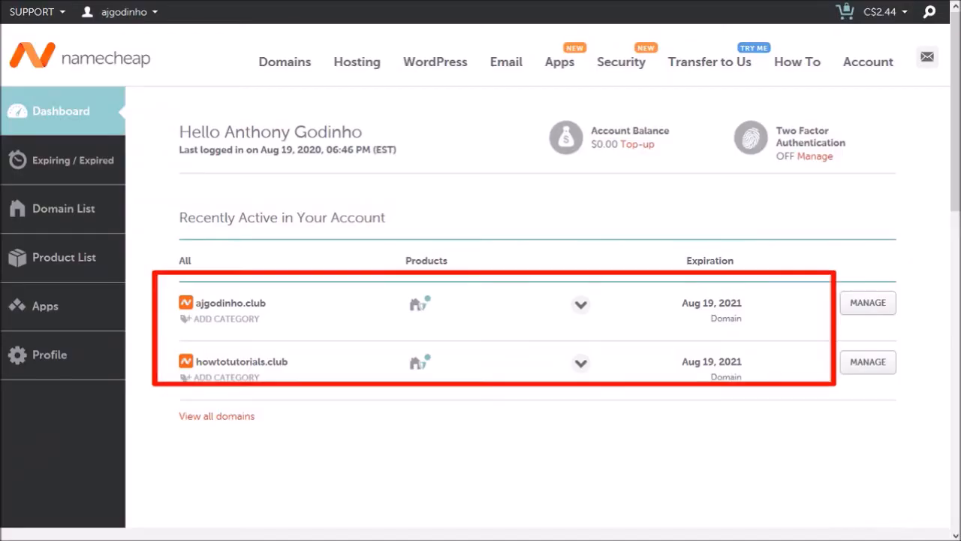
- Go to the Domain List and manage howtotutorials.club
{"action": "left_click", "coordinate": [63, 207]}
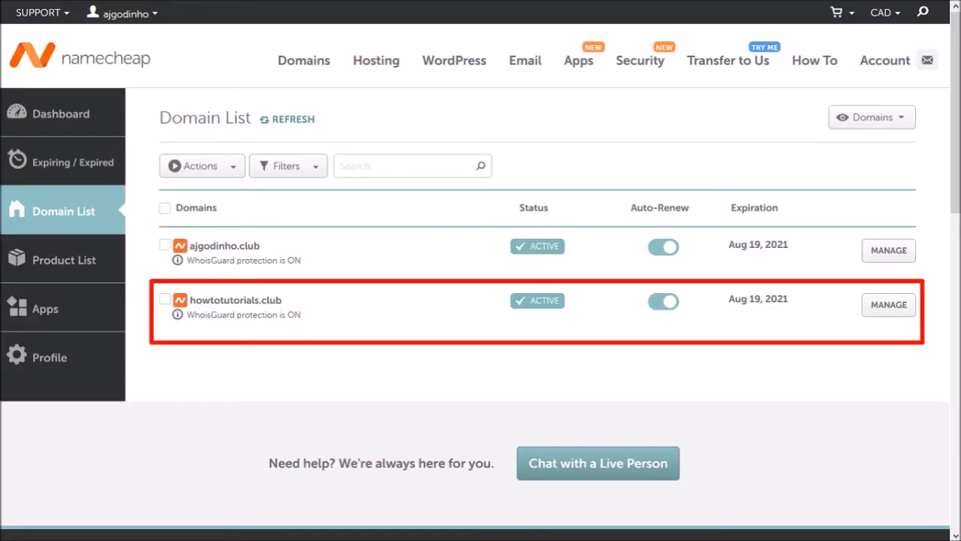
{"action": "mouse_move", "coordinate": [889, 304]}
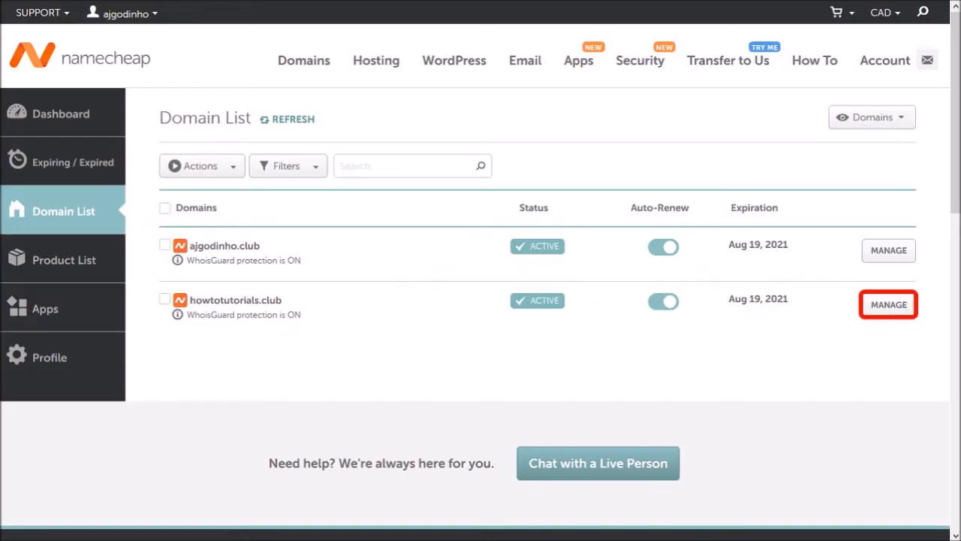
{"action": "left_click", "coordinate": [889, 303]}
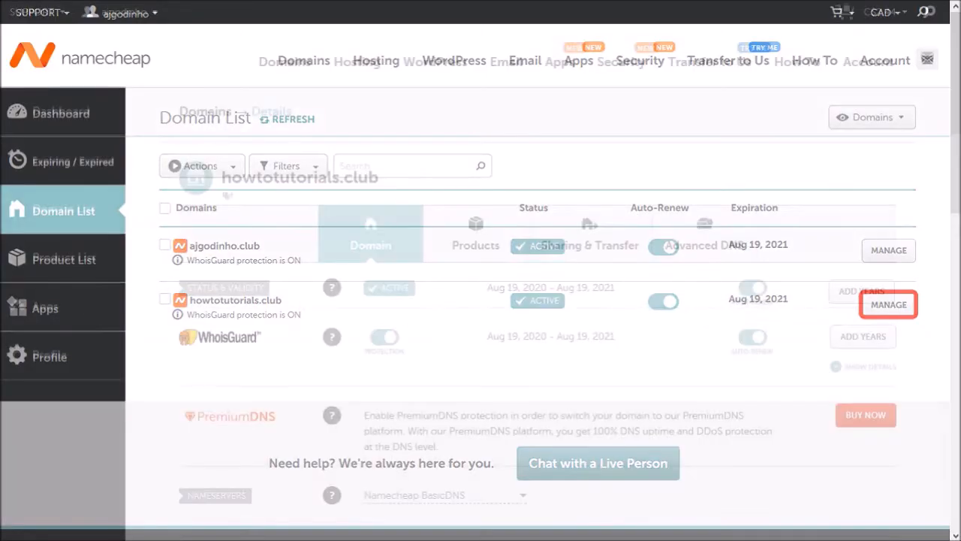
- Switch howtotutorials.club's nameserver setting from Namecheap BasicDNS to Custom DNS
{"action": "left_click", "coordinate": [889, 303]}
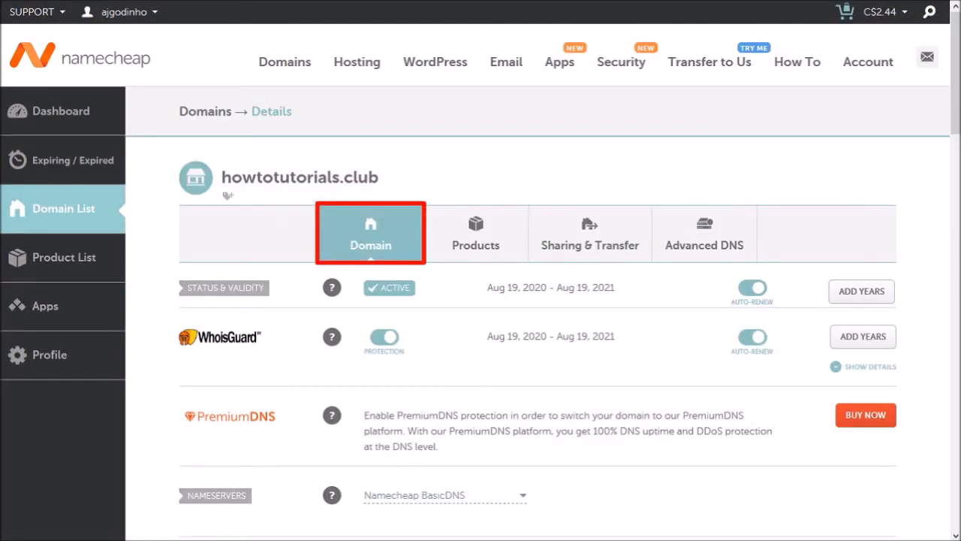
{"action": "scroll", "scroll_direction": "down", "scroll_amount": 3}
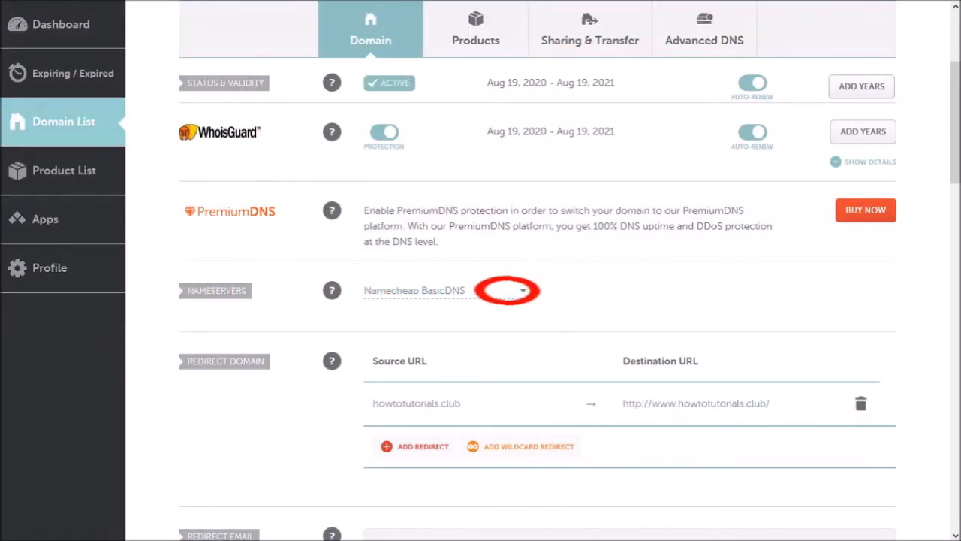
{"action": "left_click", "coordinate": [507, 290]}
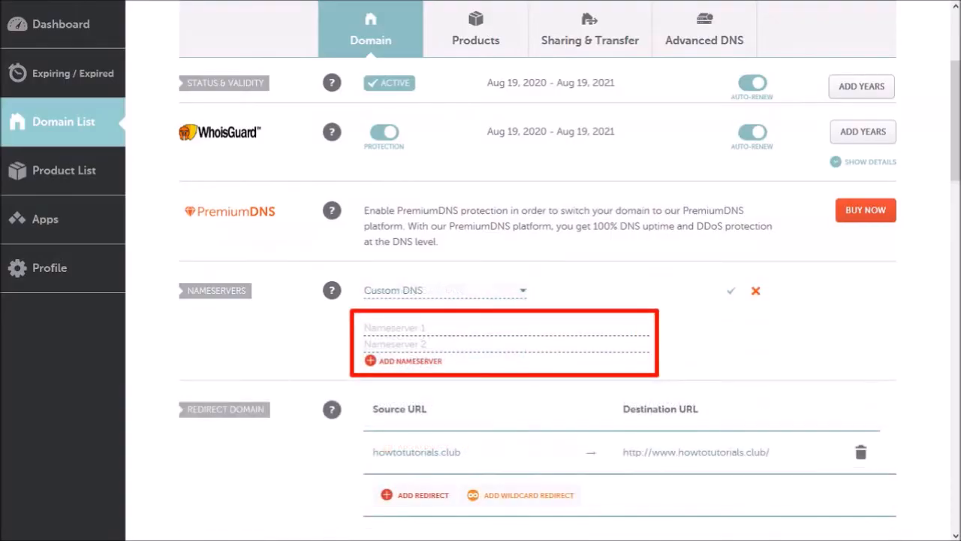
- Save Cloudflare nameservers igor.ns.cloudflare.com and lina.ns.cloudflare.com for the domain
{"action": "type", "text": "igor.ns.cloudflare.com"}
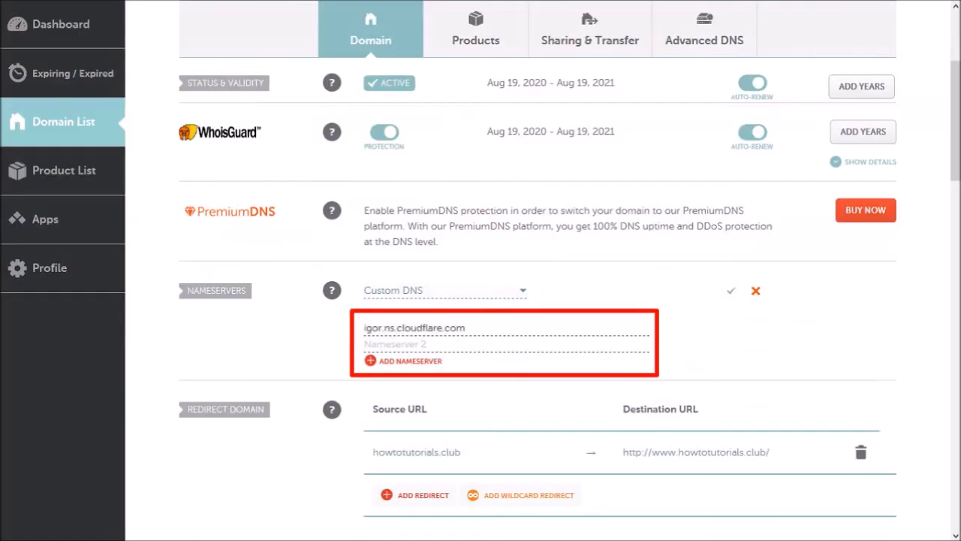
{"action": "type", "text": "lina.ns.cloudflare.com"}
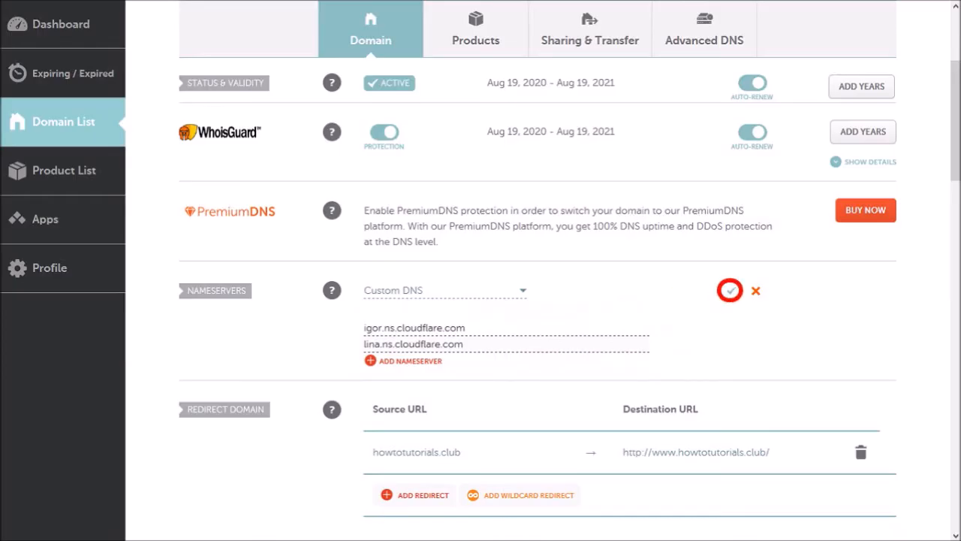
{"action": "left_click", "coordinate": [730, 291]}
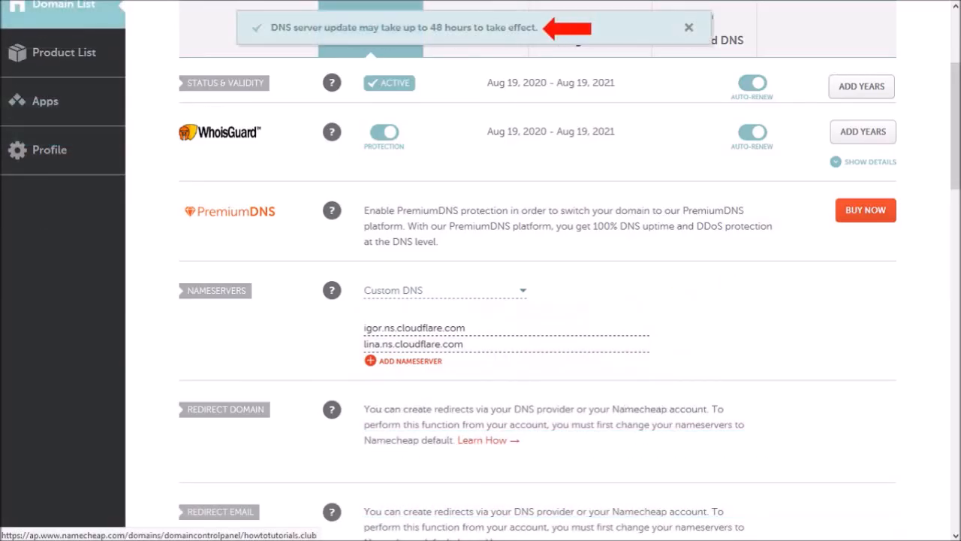